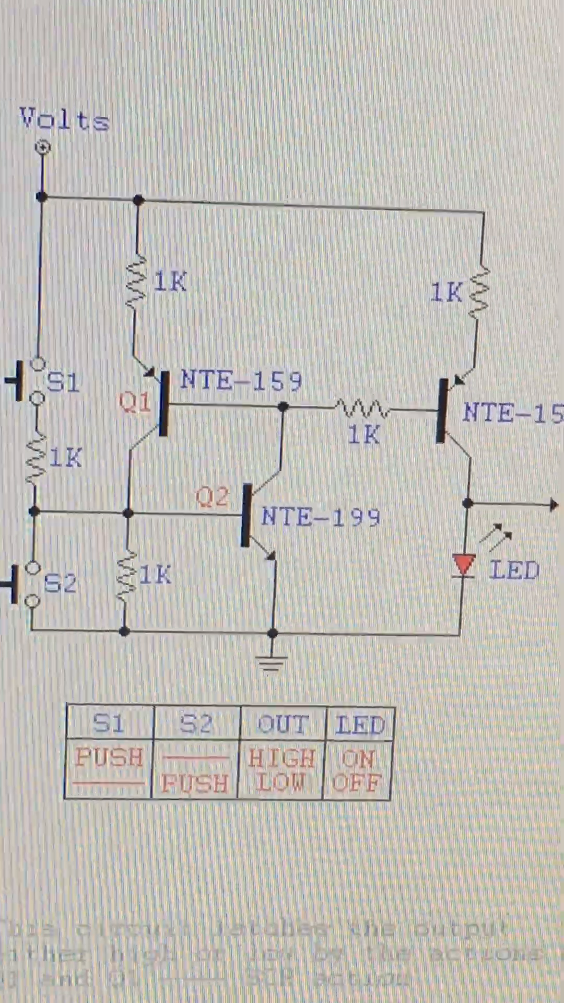
scroll("down", 3)
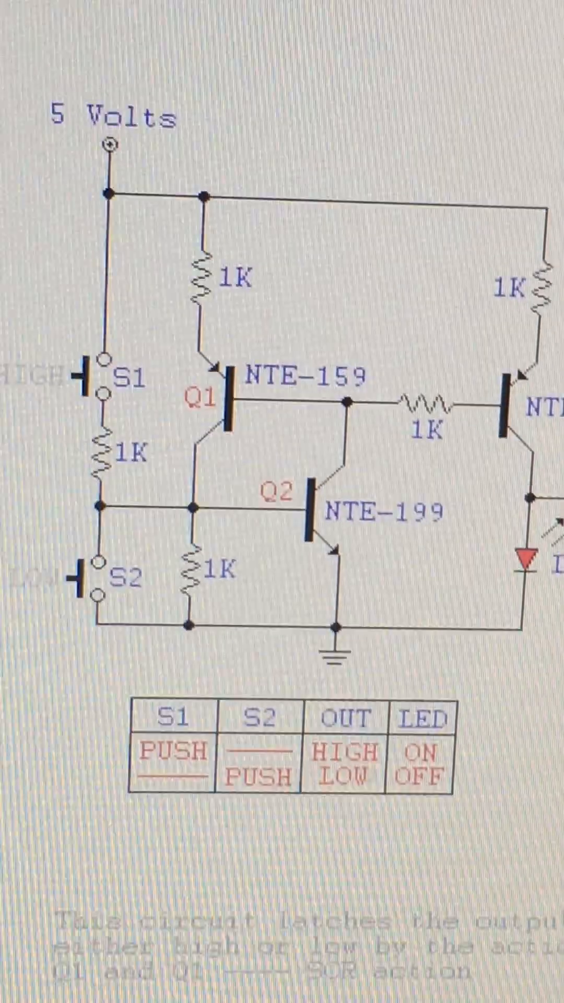
scroll("down", 3)
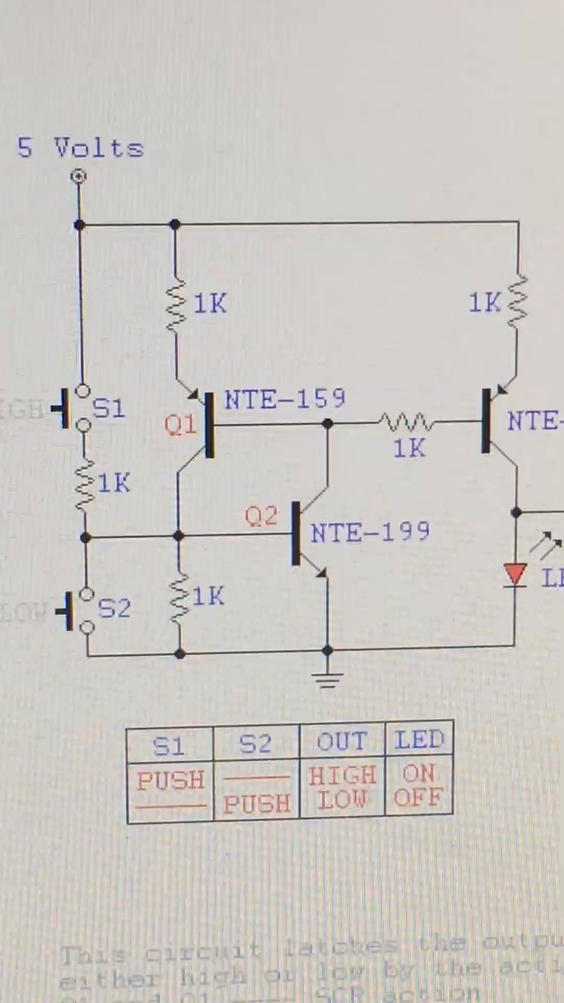
scroll("down", 3)
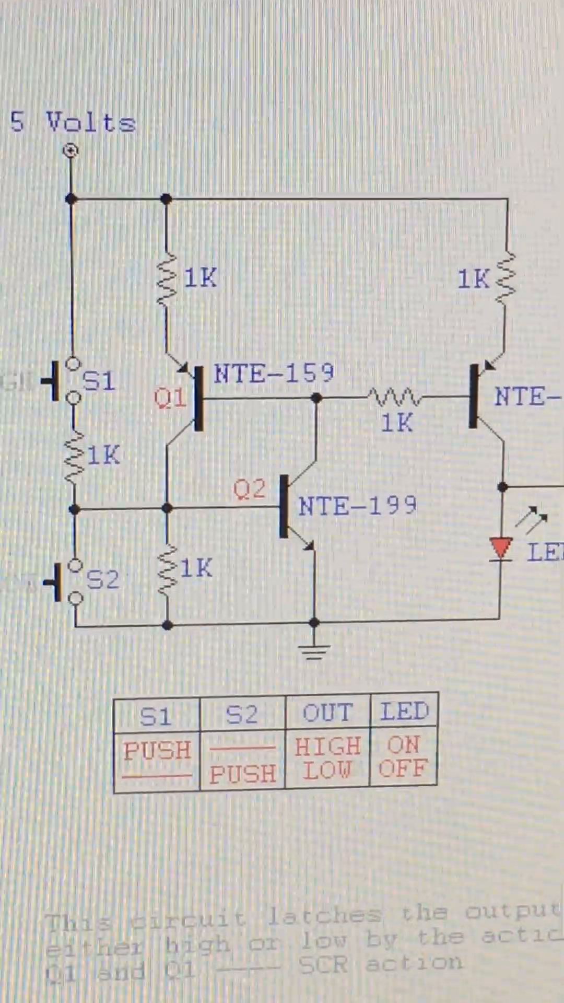
scroll("down", 3)
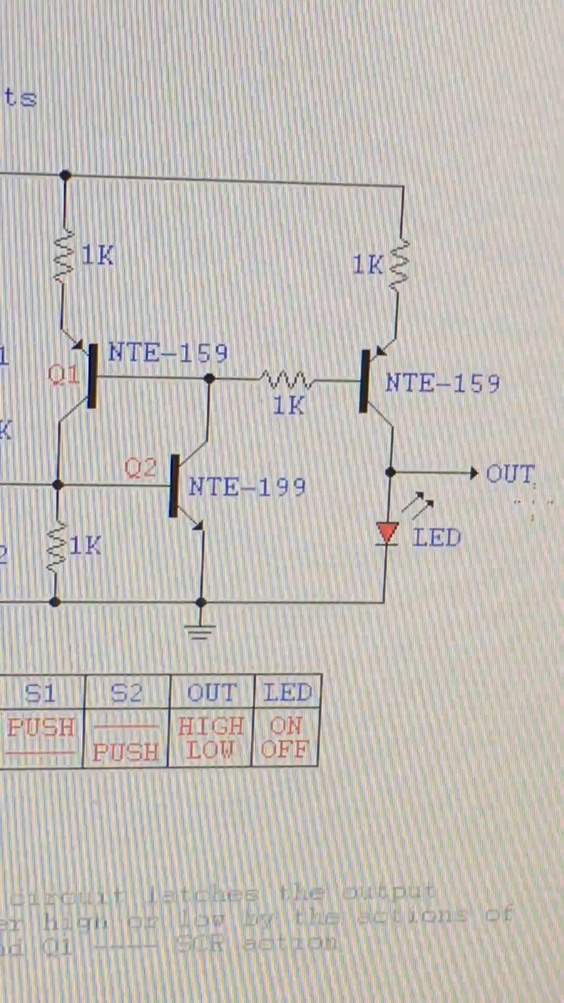
scroll("down", 3)
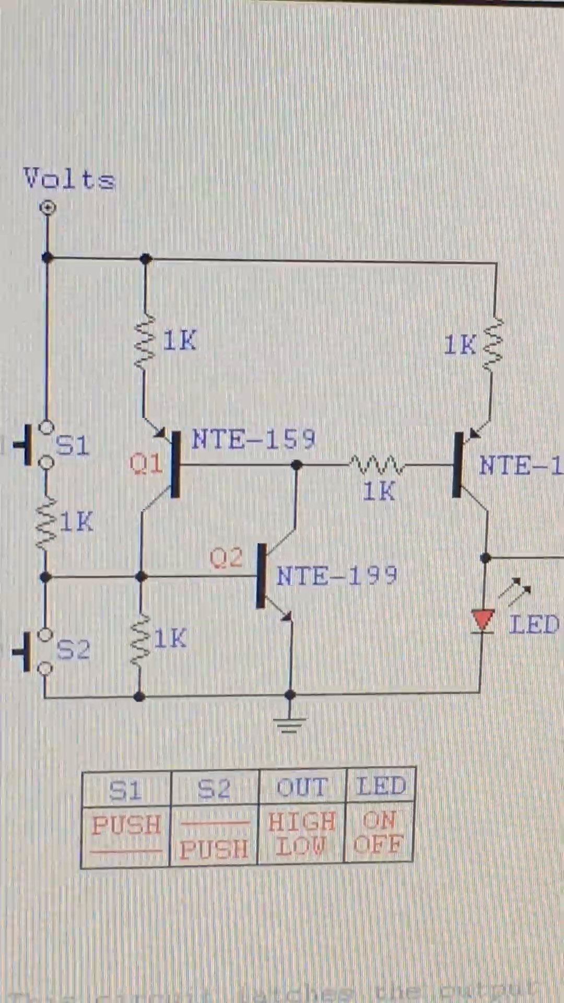
scroll("down", 3)
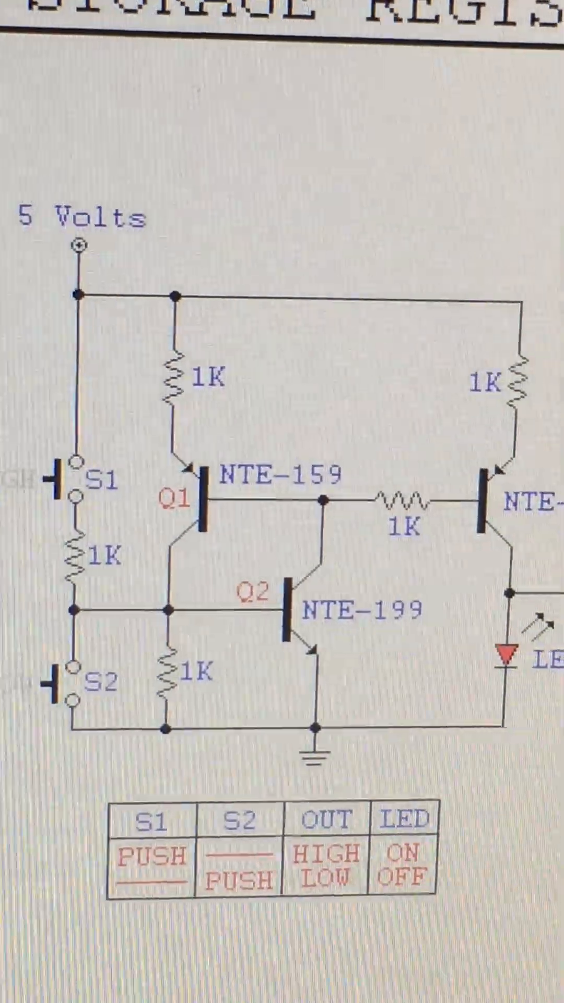
scroll("down", 3)
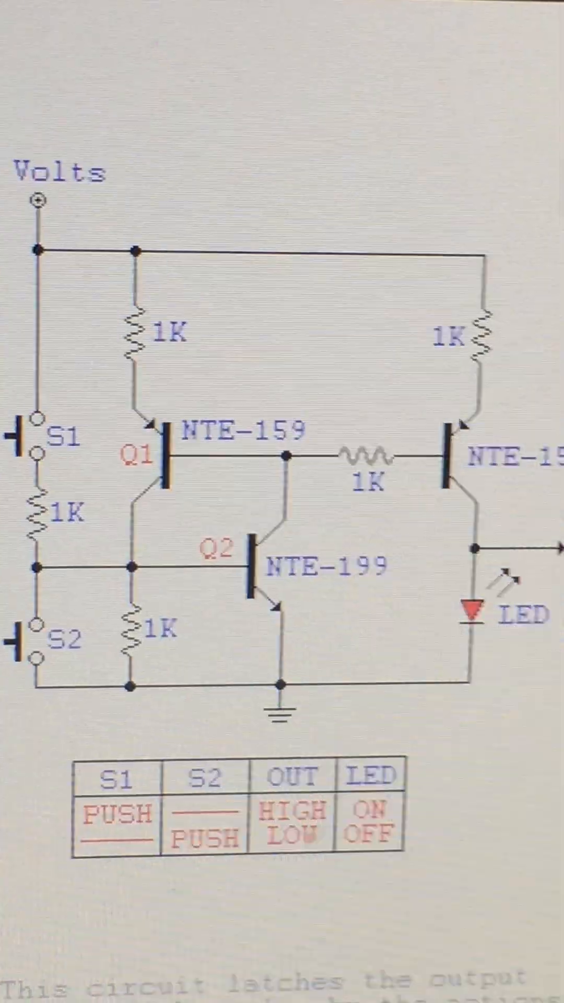
scroll("down", 3)
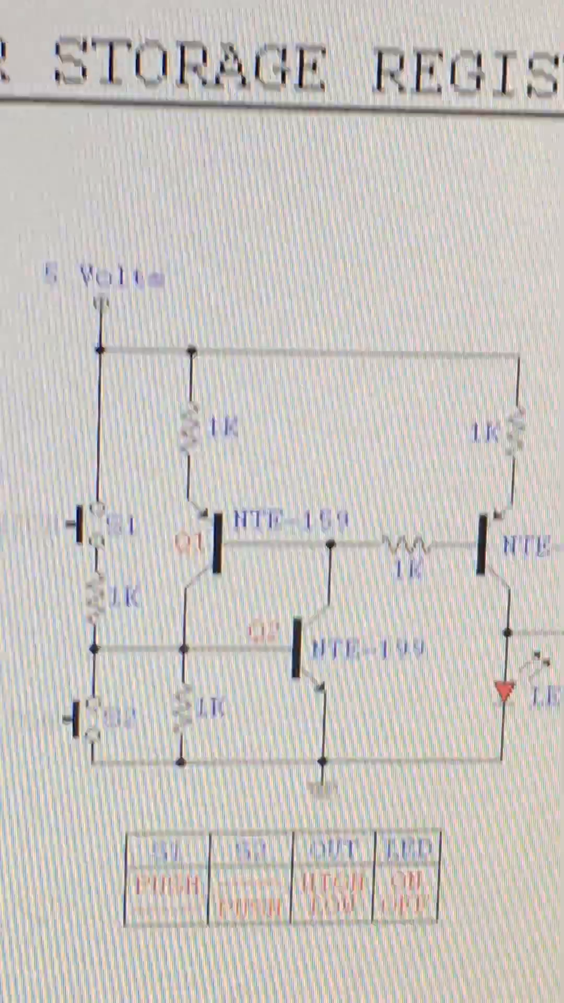
scroll("down", 3)
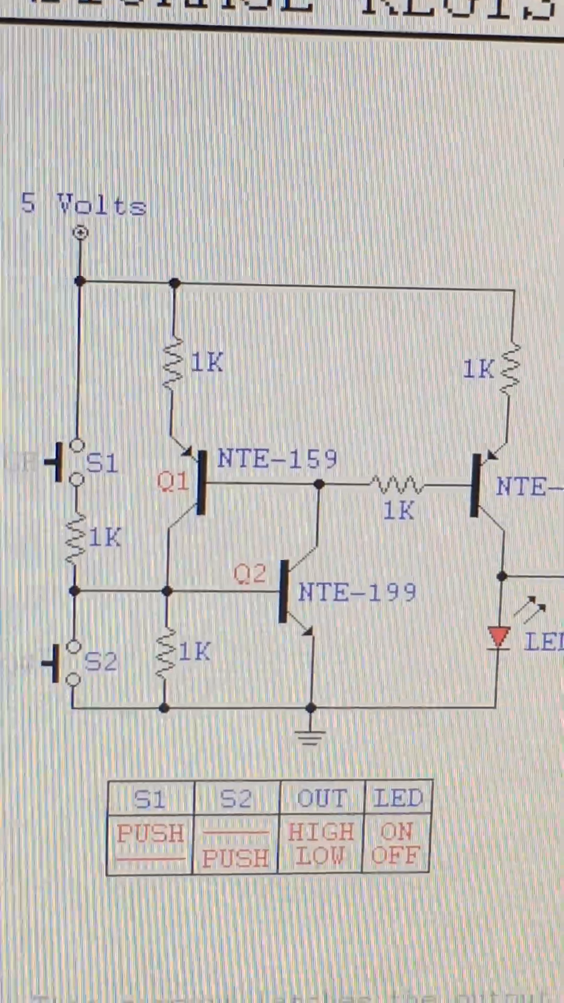
scroll("down", 3)
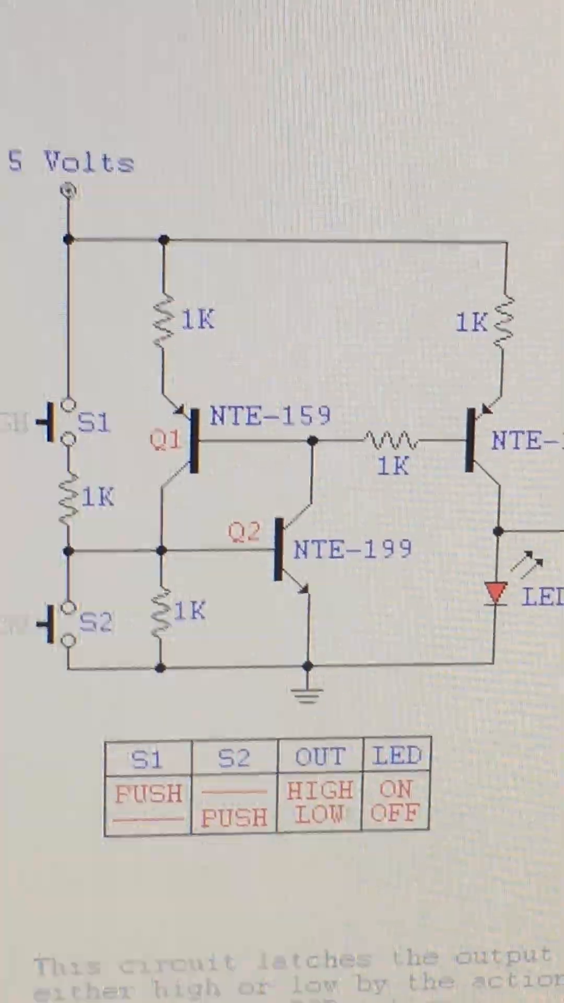